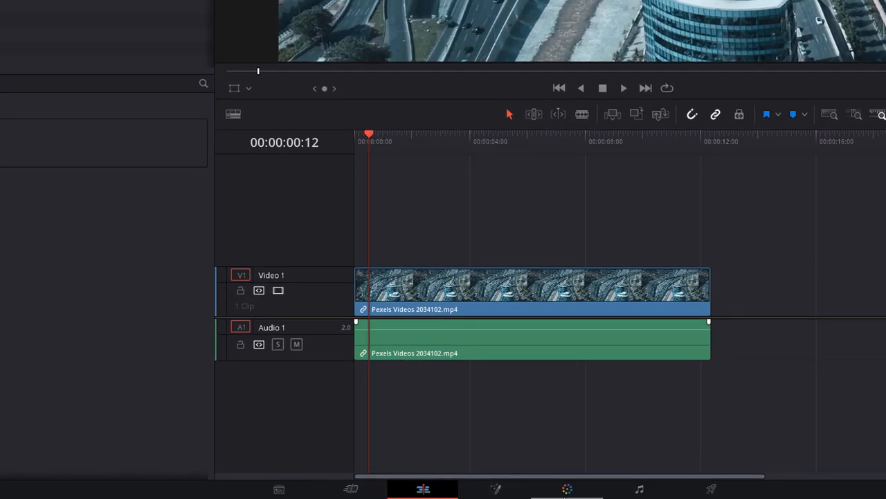
Step: Switch to the Color page to grade the aerial highway clip
{"action": "left_click", "coordinate": [567, 489]}
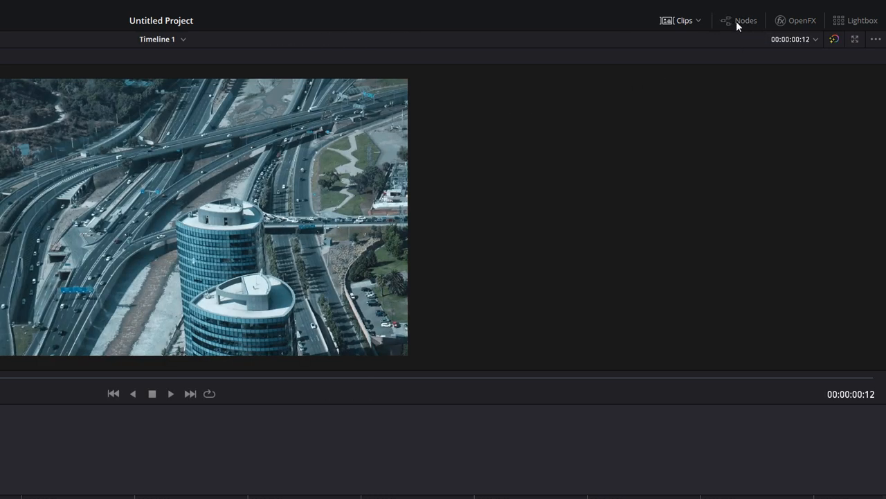
Step: Show the node graph and add serial node 02 after node 01
{"action": "left_click", "coordinate": [739, 20]}
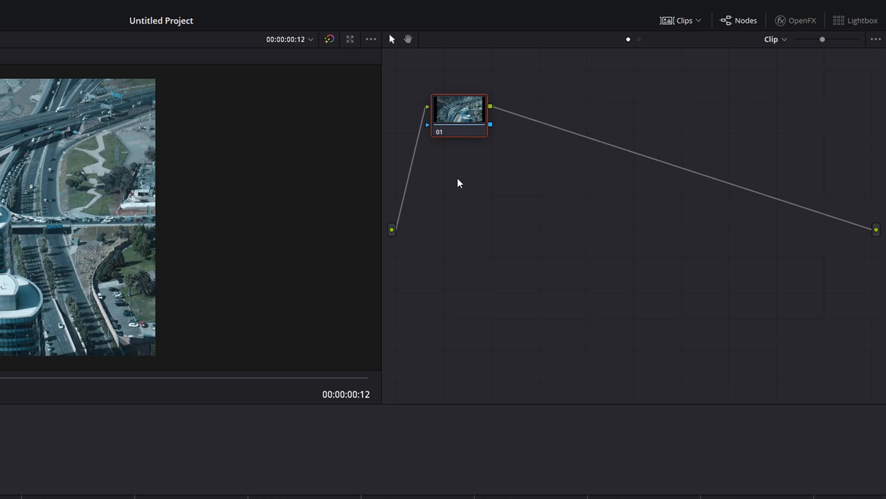
{"action": "mouse_move", "coordinate": [450, 142]}
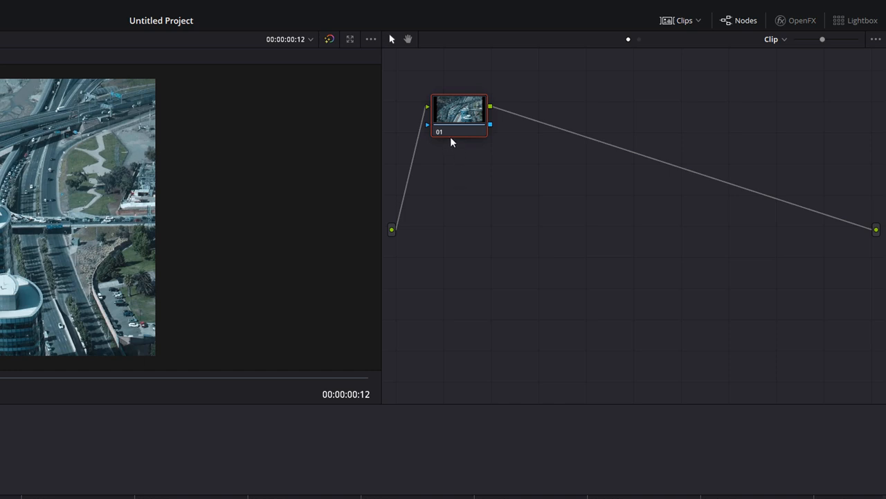
{"action": "mouse_move", "coordinate": [456, 114]}
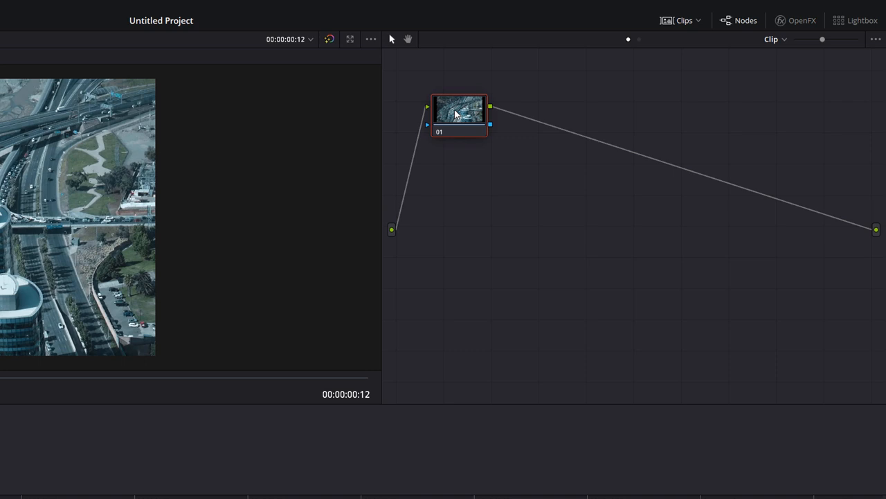
{"action": "right_click", "coordinate": [459, 112]}
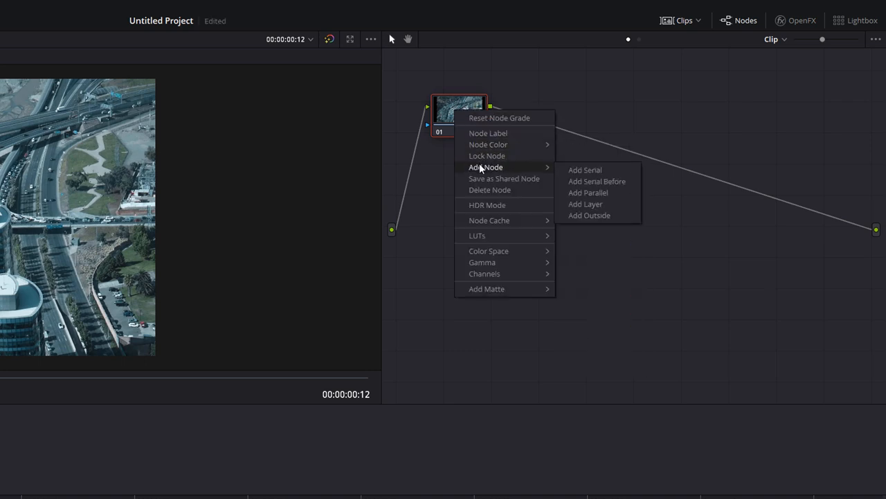
{"action": "left_click", "coordinate": [585, 170]}
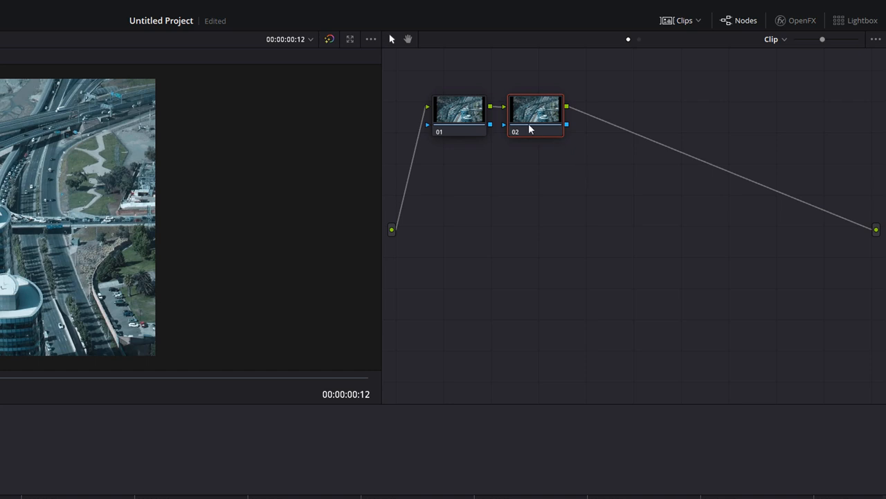
{"action": "mouse_move", "coordinate": [533, 131]}
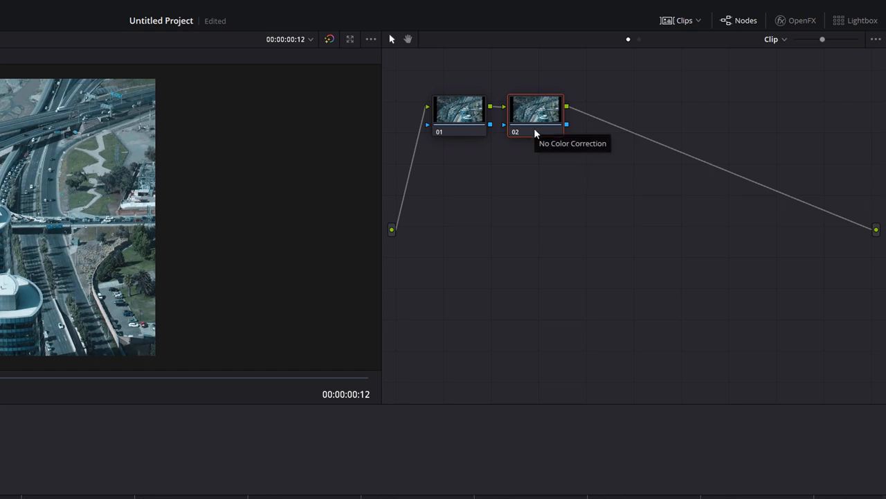
{"action": "mouse_move", "coordinate": [449, 125]}
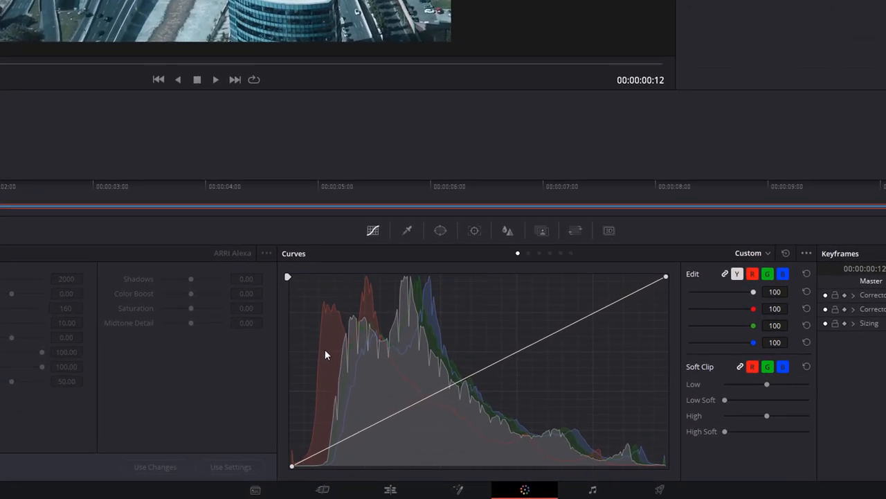
{"action": "mouse_move", "coordinate": [440, 230]}
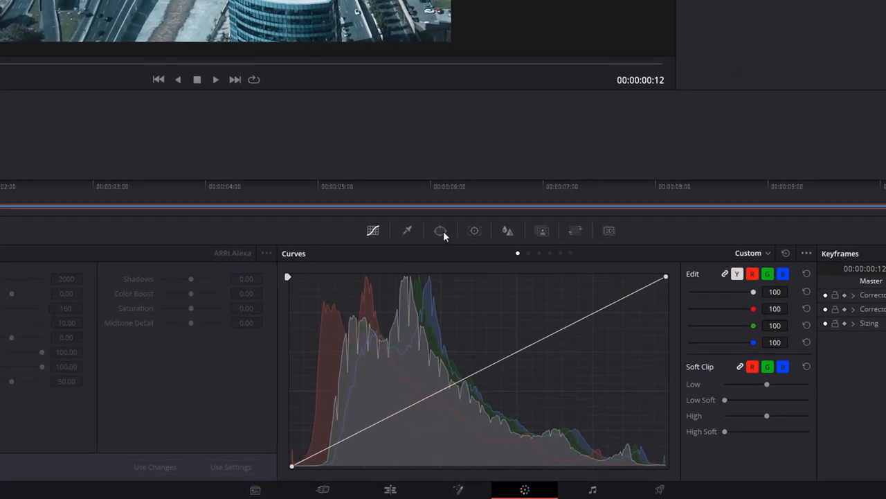
Step: Open the power window controls for node 02
{"action": "left_click", "coordinate": [440, 230]}
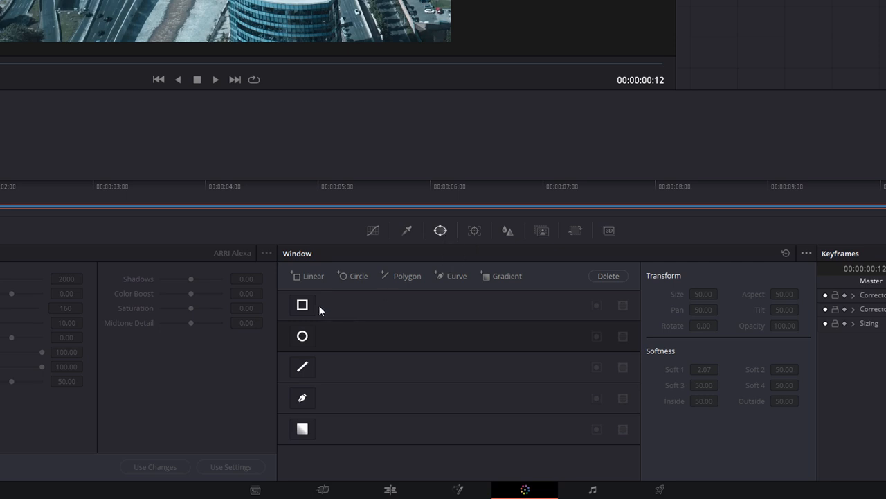
{"action": "mouse_move", "coordinate": [308, 339]}
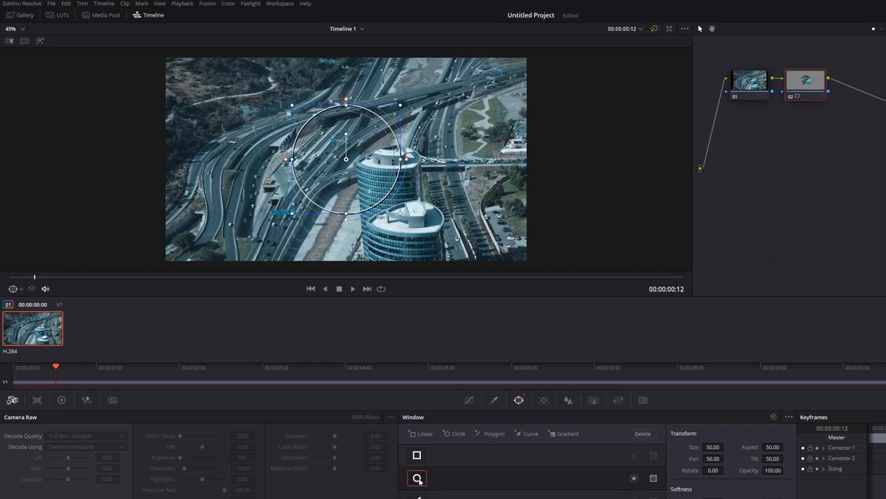
Step: Enable a circle window on node 02 and stretch it into a wide, flat ellipse
{"action": "left_click", "coordinate": [417, 478]}
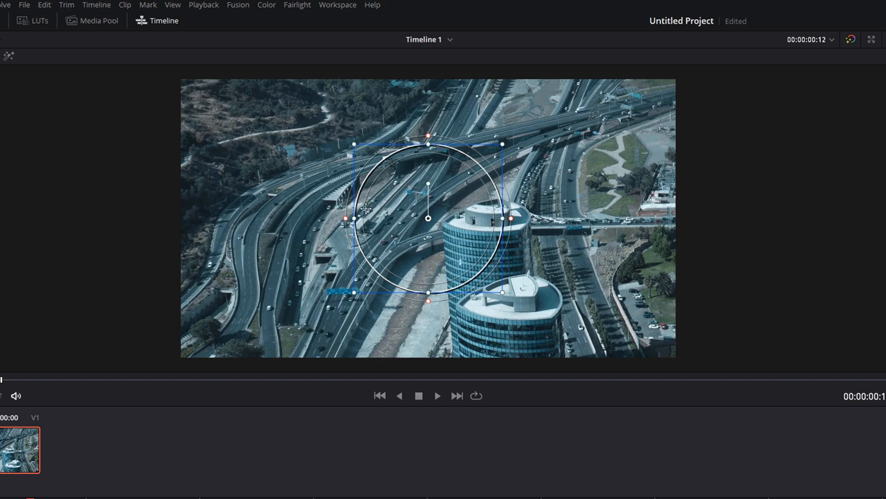
{"action": "left_click_drag", "start_coordinate": [502, 219], "coordinate": [826, 219]}
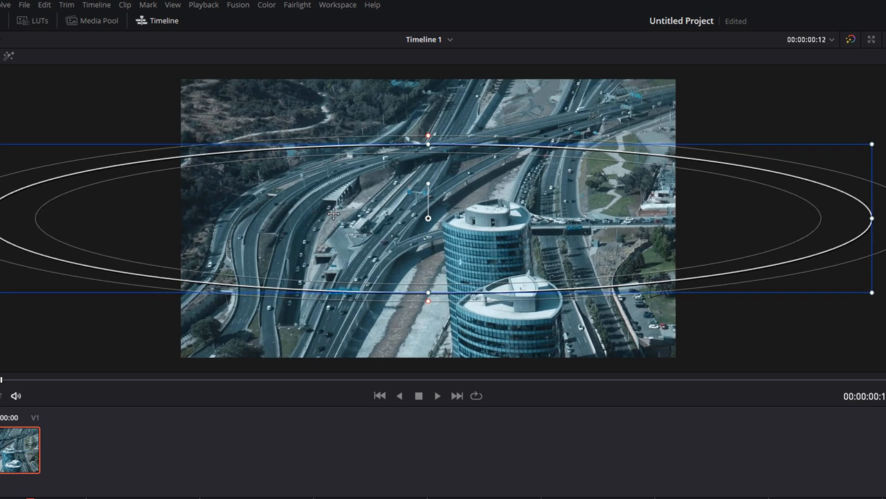
{"action": "left_click_drag", "start_coordinate": [428, 144], "coordinate": [428, 129]}
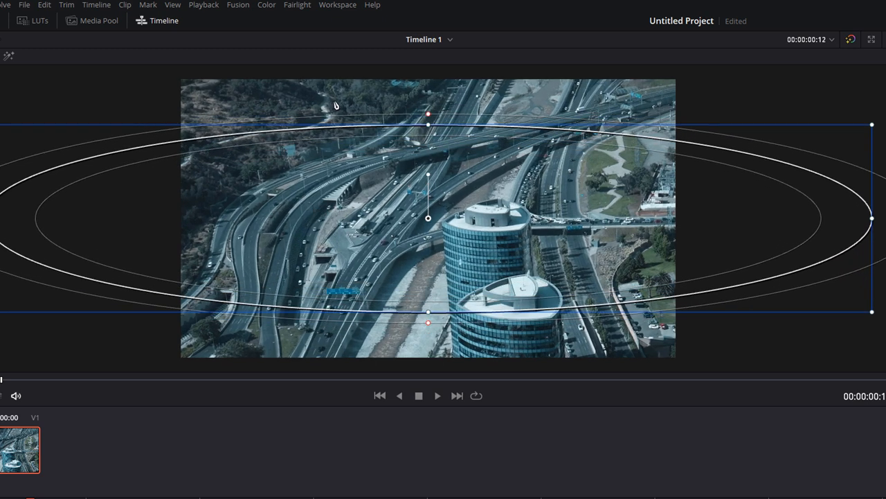
{"action": "left_click", "coordinate": [267, 4]}
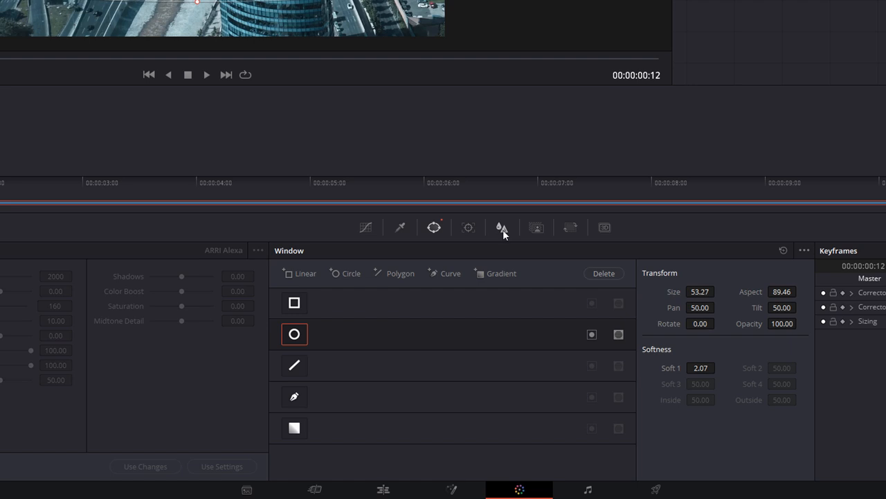
Step: Open node 02's Blur palette and raise the blur radius
{"action": "left_click", "coordinate": [500, 227]}
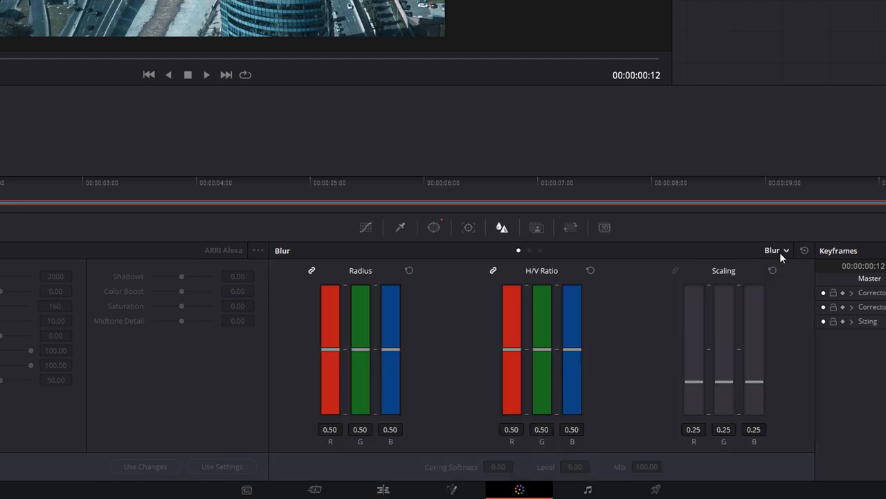
{"action": "left_click", "coordinate": [776, 250]}
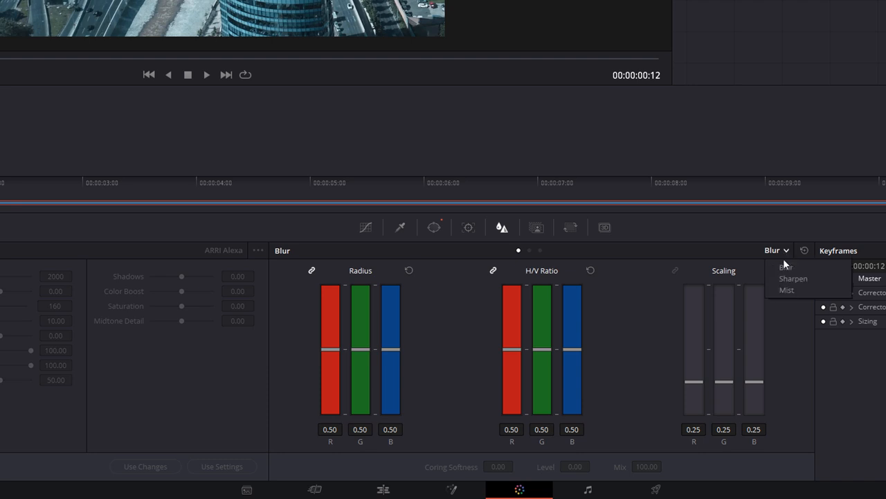
{"action": "mouse_move", "coordinate": [786, 266]}
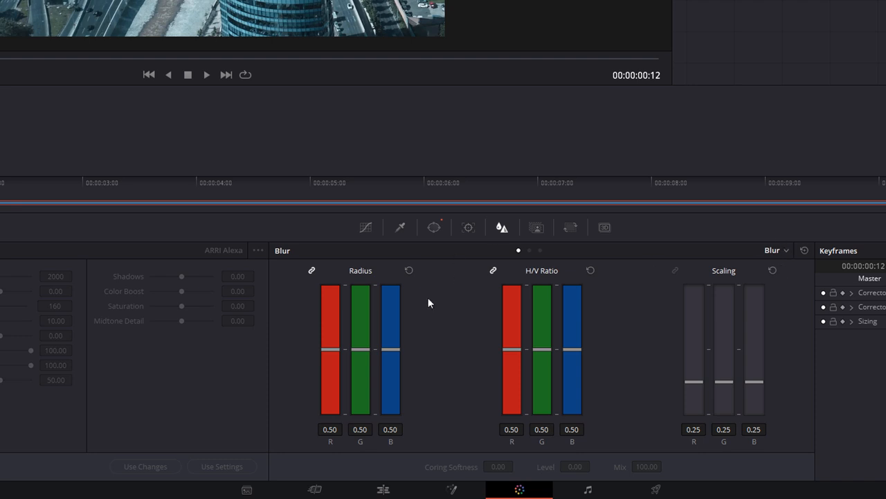
{"action": "mouse_move", "coordinate": [350, 345]}
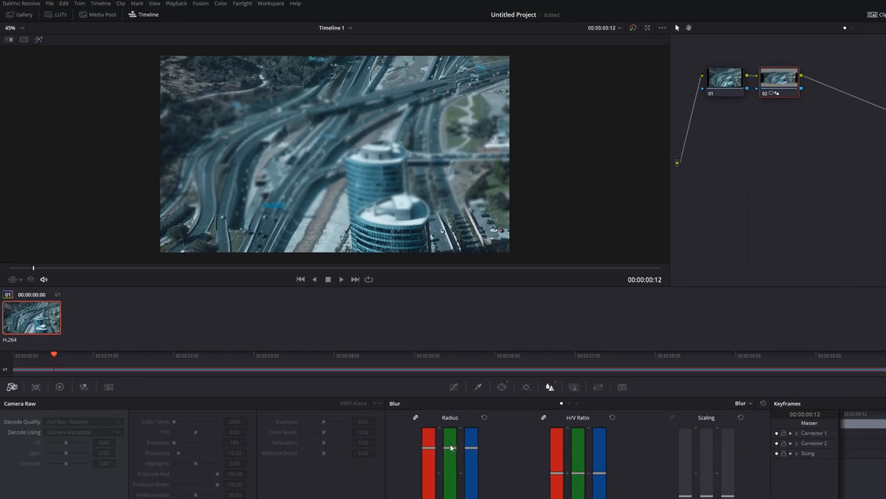
{"action": "left_click_drag", "start_coordinate": [450, 447], "coordinate": [450, 453]}
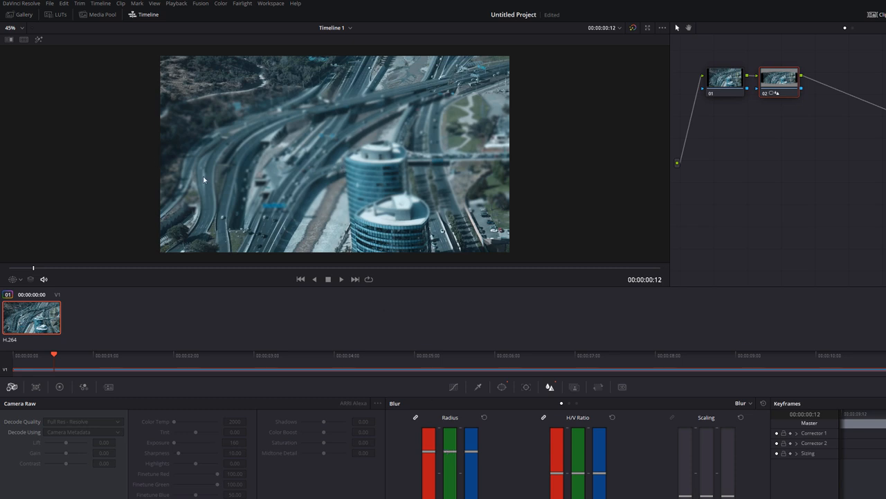
{"action": "mouse_move", "coordinate": [390, 177]}
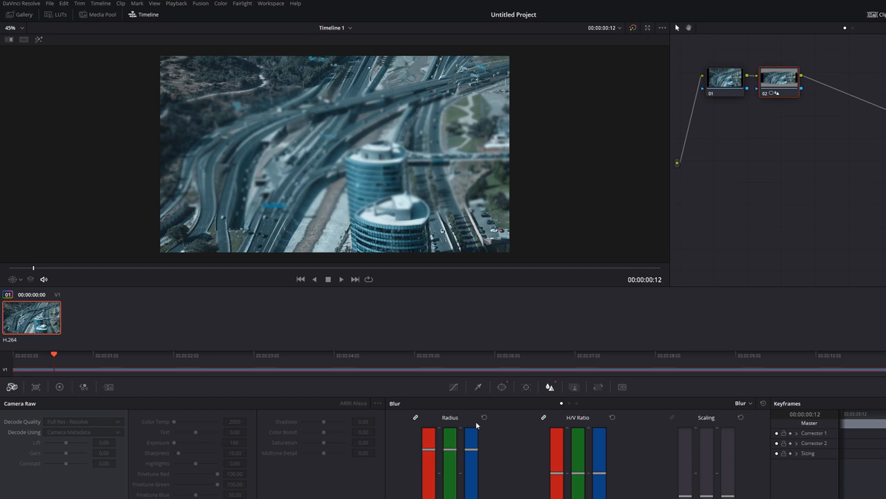
{"action": "mouse_move", "coordinate": [503, 387]}
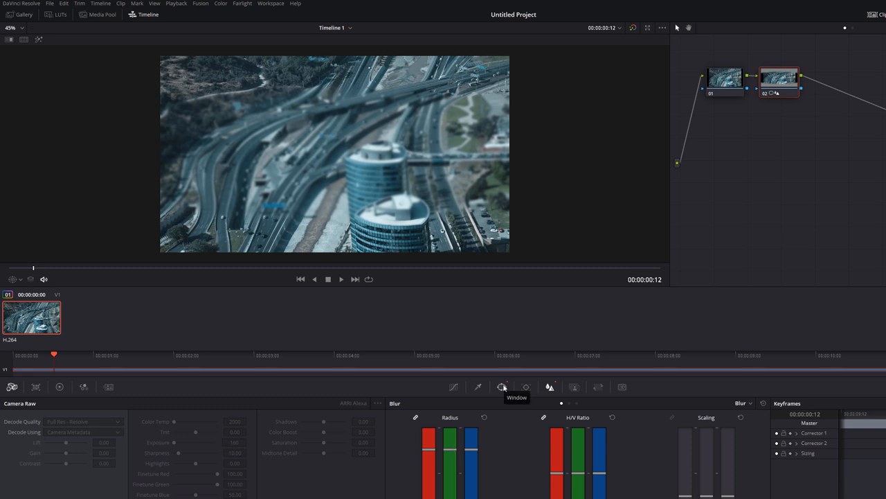
Step: Reopen the Window palette to show the elliptical window over the viewer
{"action": "left_click", "coordinate": [504, 387]}
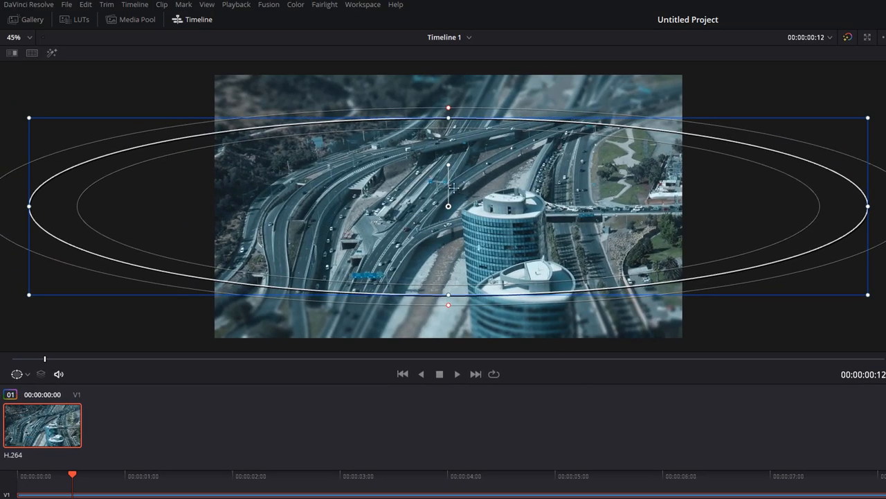
{"action": "mouse_move", "coordinate": [468, 175]}
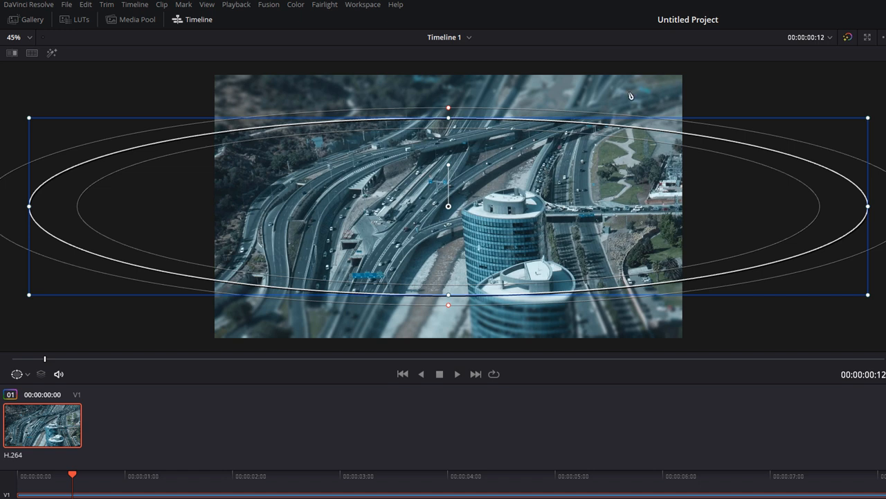
{"action": "mouse_move", "coordinate": [229, 319]}
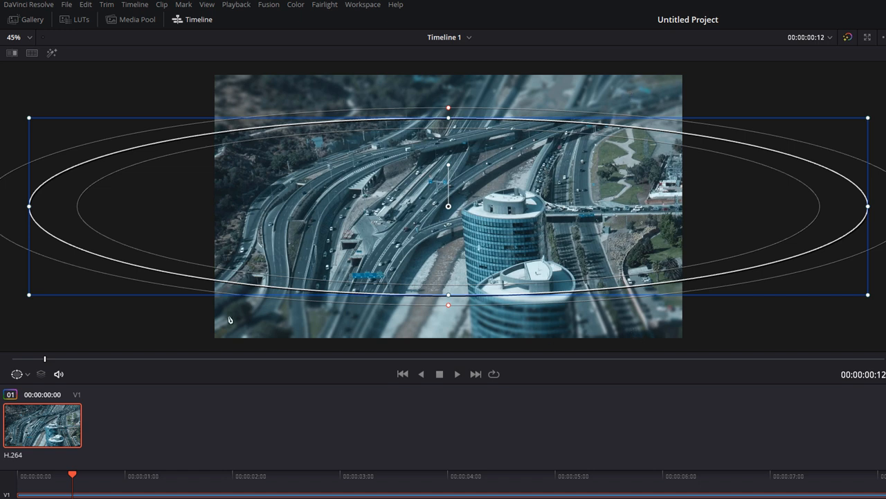
{"action": "mouse_move", "coordinate": [508, 329]}
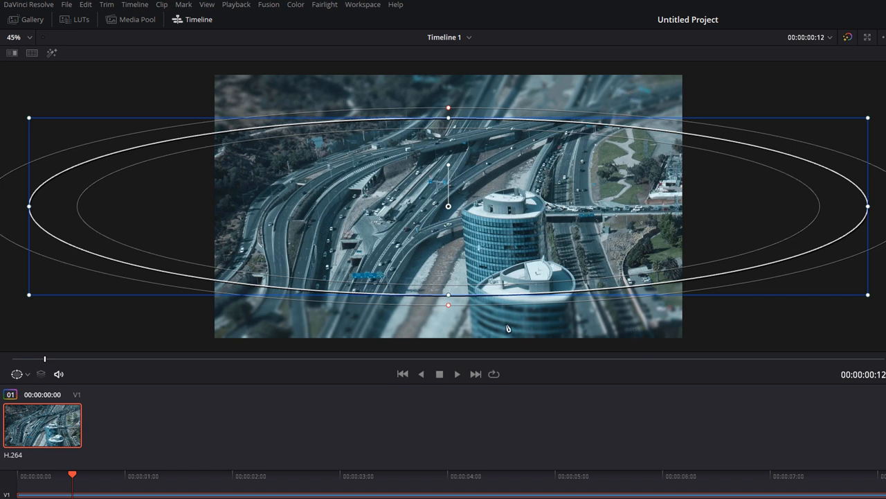
{"action": "mouse_move", "coordinate": [712, 209]}
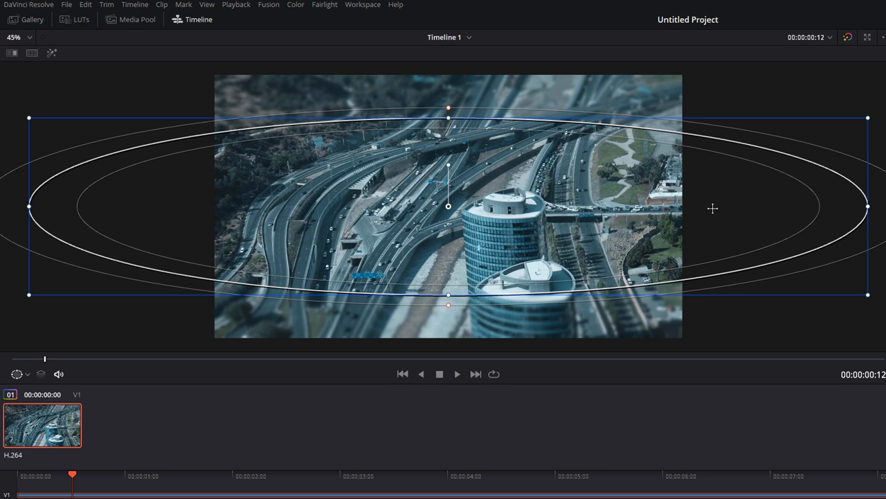
{"action": "mouse_move", "coordinate": [597, 243]}
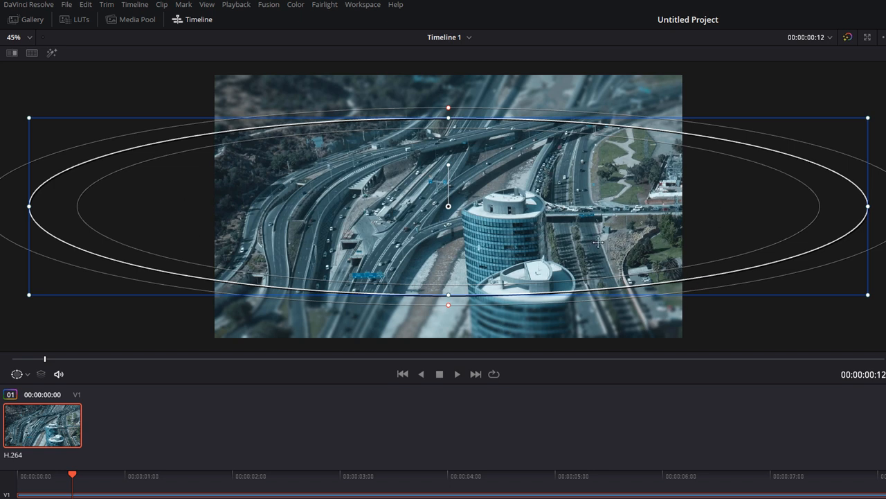
{"action": "mouse_move", "coordinate": [234, 296]}
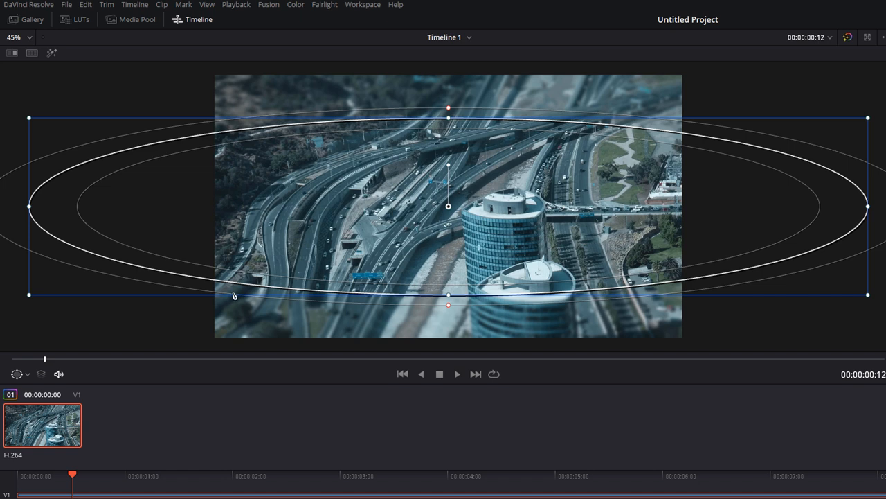
{"action": "mouse_move", "coordinate": [37, 361]}
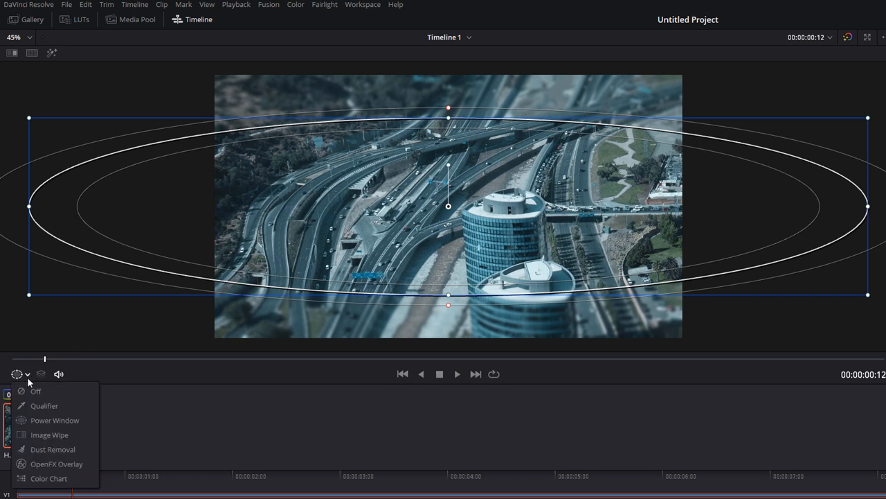
Step: Hide the window overlay and move the playhead to around 00:00:04:11
{"action": "left_click", "coordinate": [36, 390]}
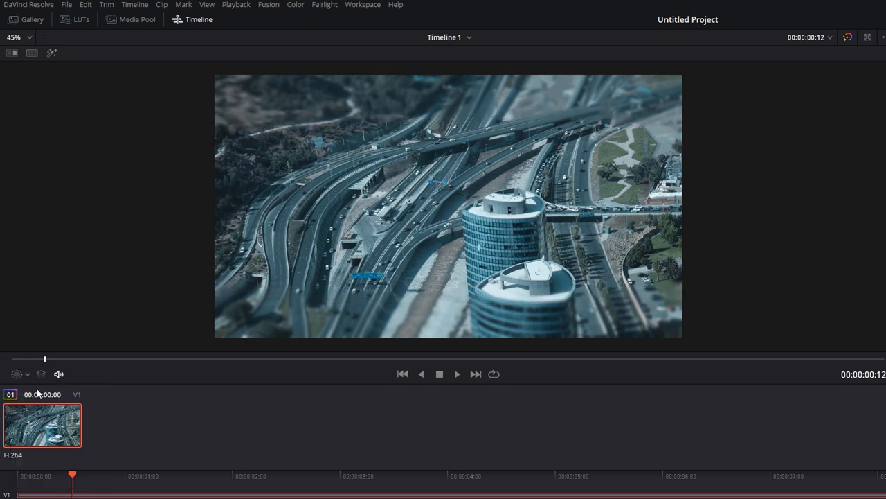
{"action": "left_click", "coordinate": [456, 374]}
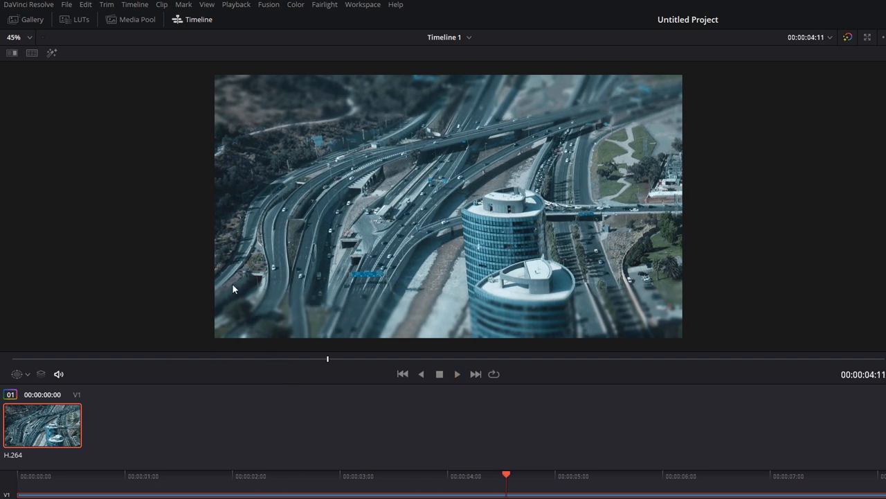
{"action": "mouse_move", "coordinate": [668, 288]}
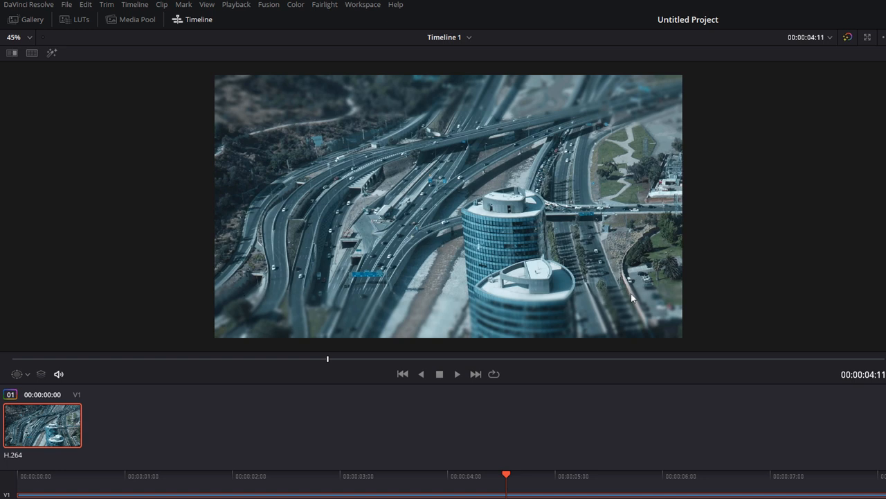
{"action": "mouse_move", "coordinate": [223, 281]}
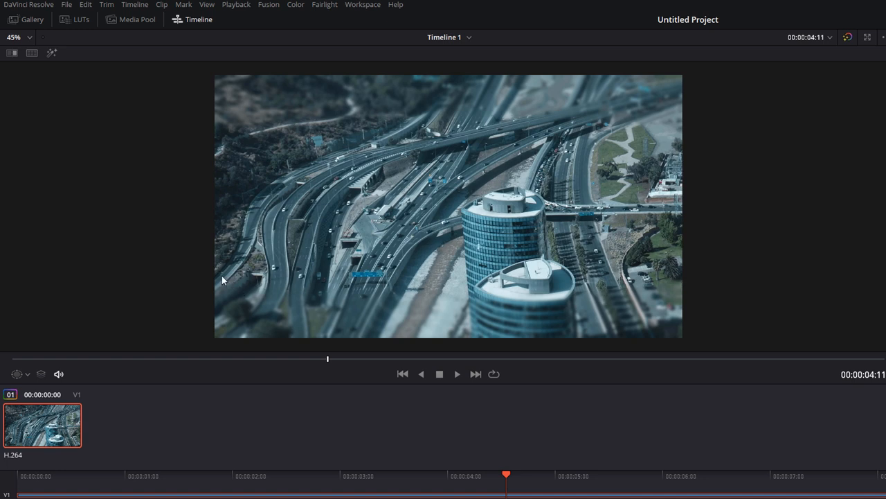
{"action": "mouse_move", "coordinate": [114, 319]}
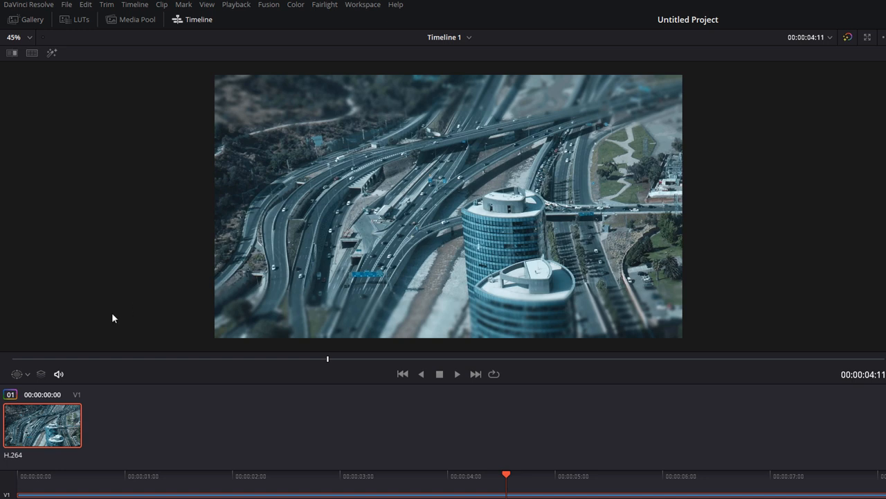
{"action": "left_click", "coordinate": [17, 374]}
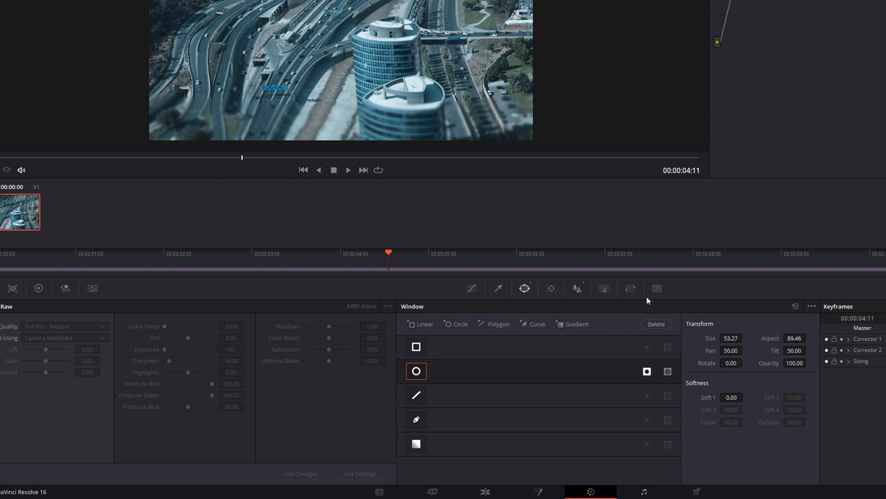
{"action": "mouse_move", "coordinate": [520, 110]}
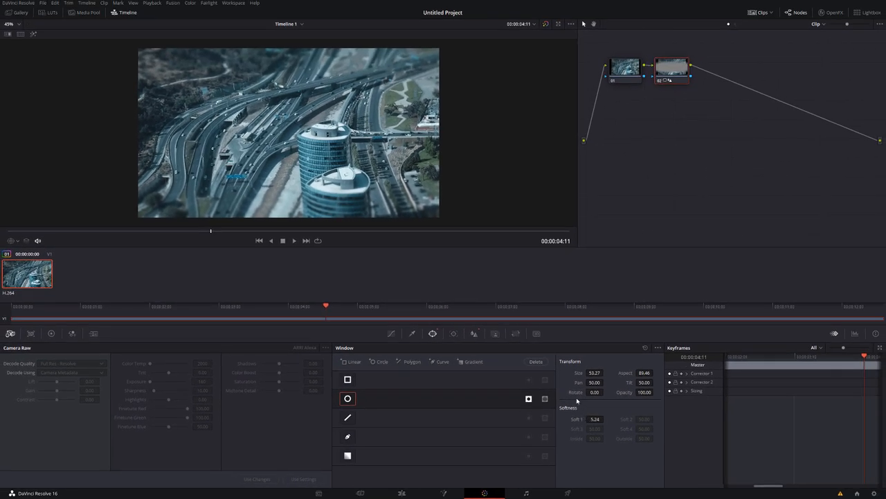
Step: Feather the ellipse edge and return to node 02's blur settings at radius 0.90
{"action": "left_click", "coordinate": [17, 240]}
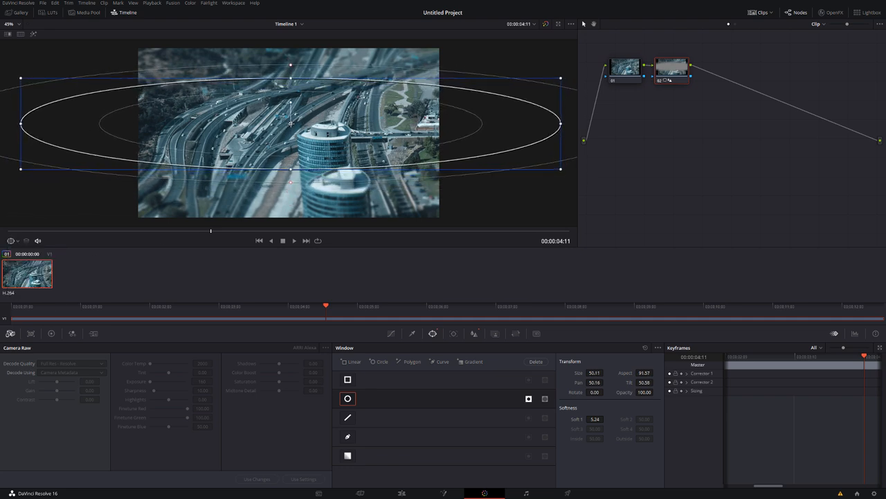
{"action": "left_click", "coordinate": [474, 333]}
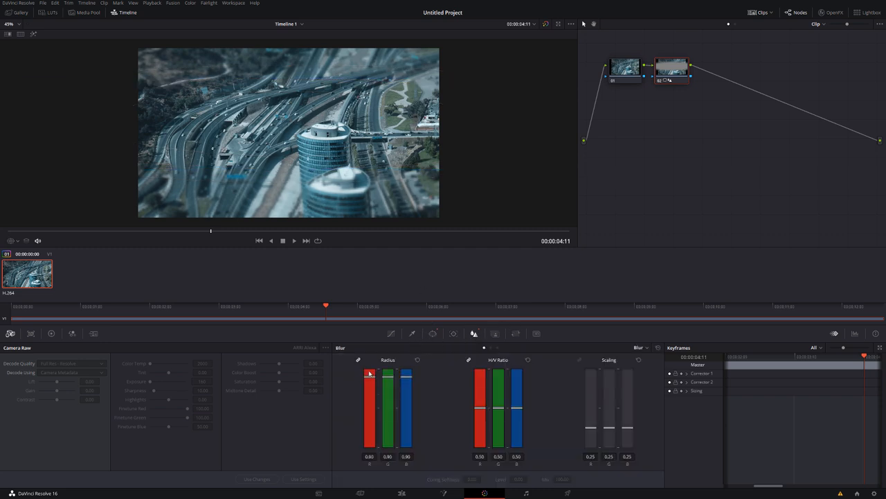
Step: Play the clip briefly to preview the tilt-shift blur, then stop
{"action": "left_click", "coordinate": [294, 240]}
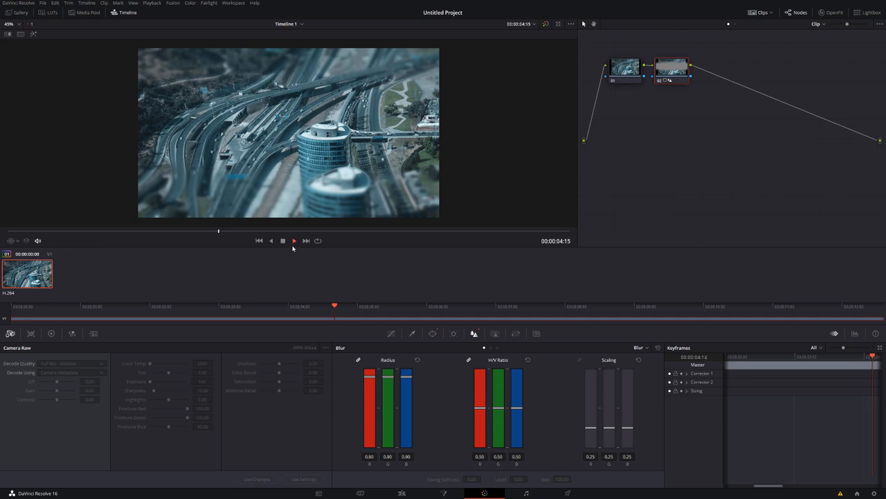
{"action": "left_click", "coordinate": [293, 240]}
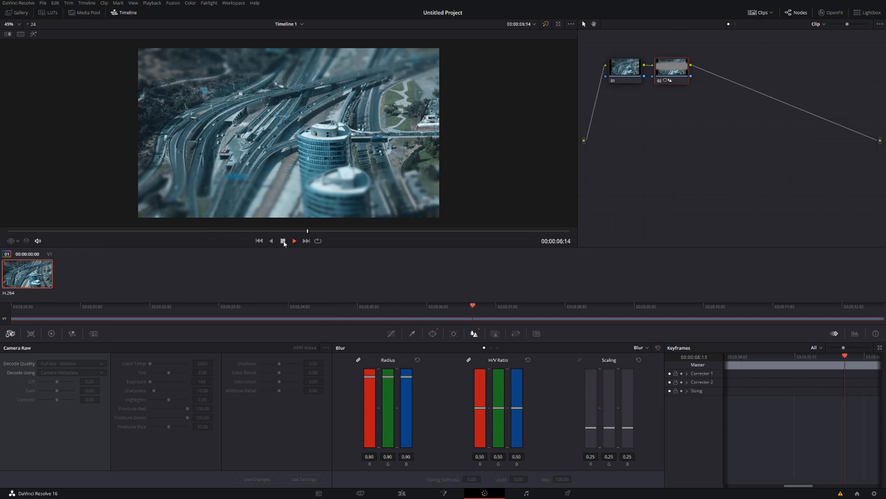